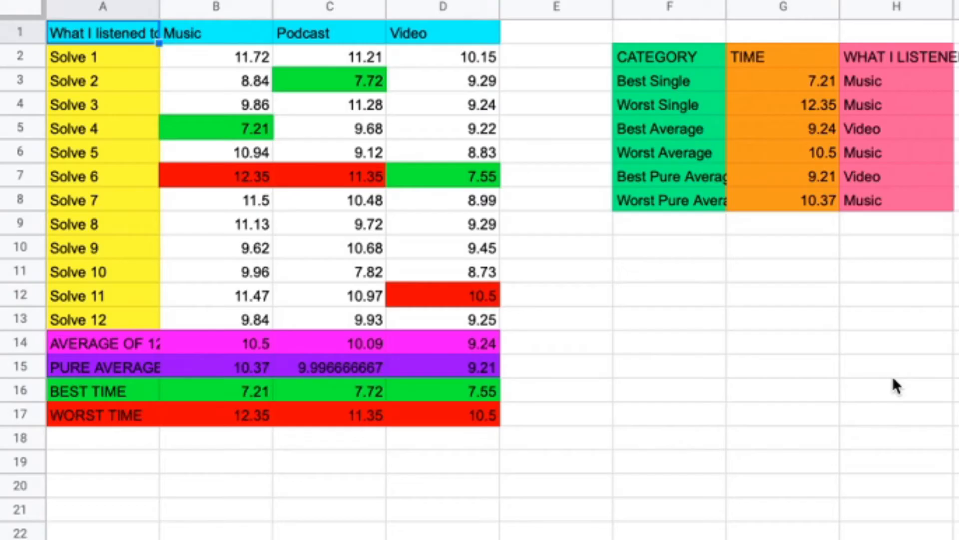
mouse_move(283, 125)
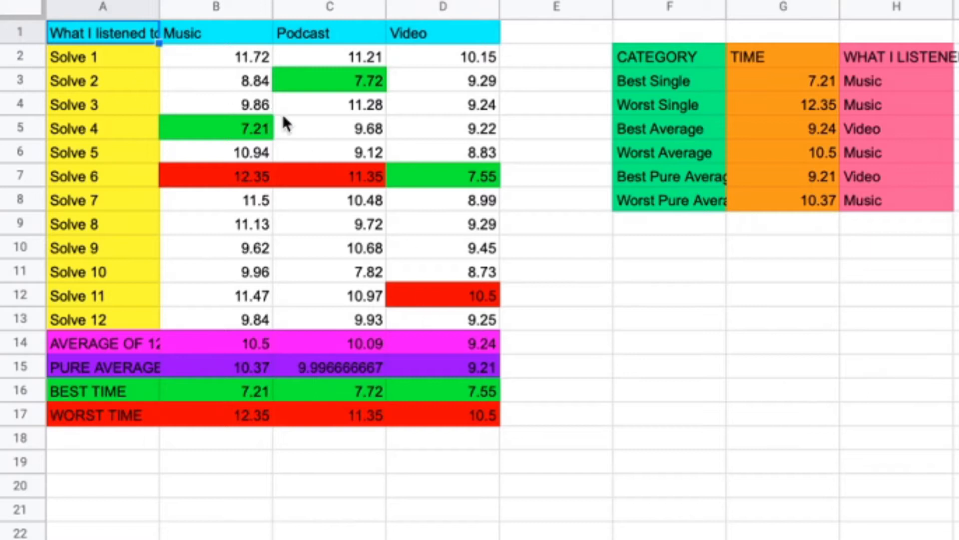
mouse_move(192, 82)
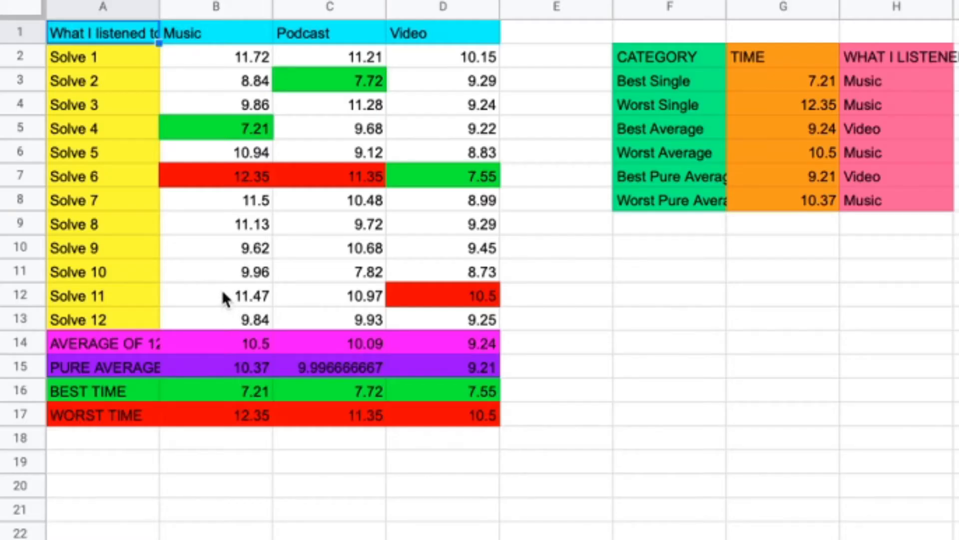
mouse_move(242, 135)
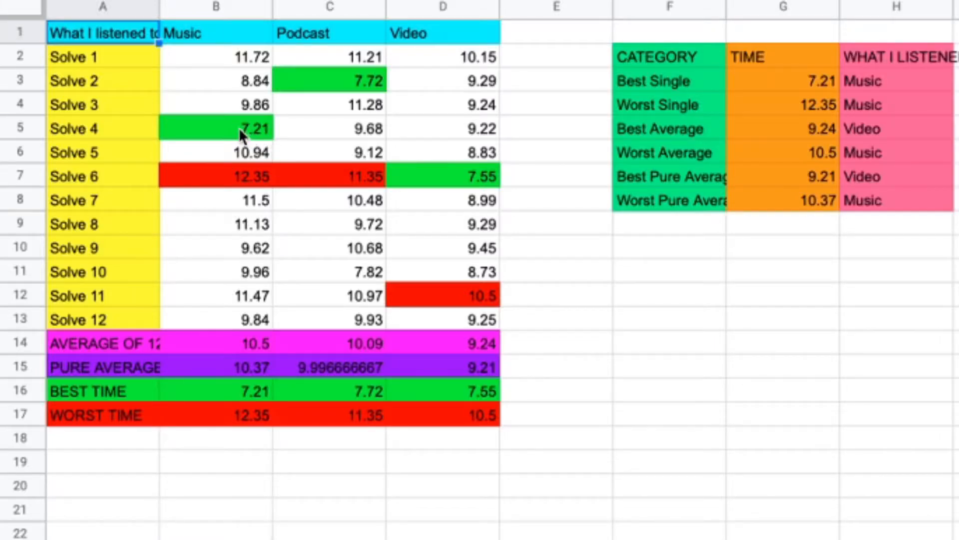
mouse_move(260, 231)
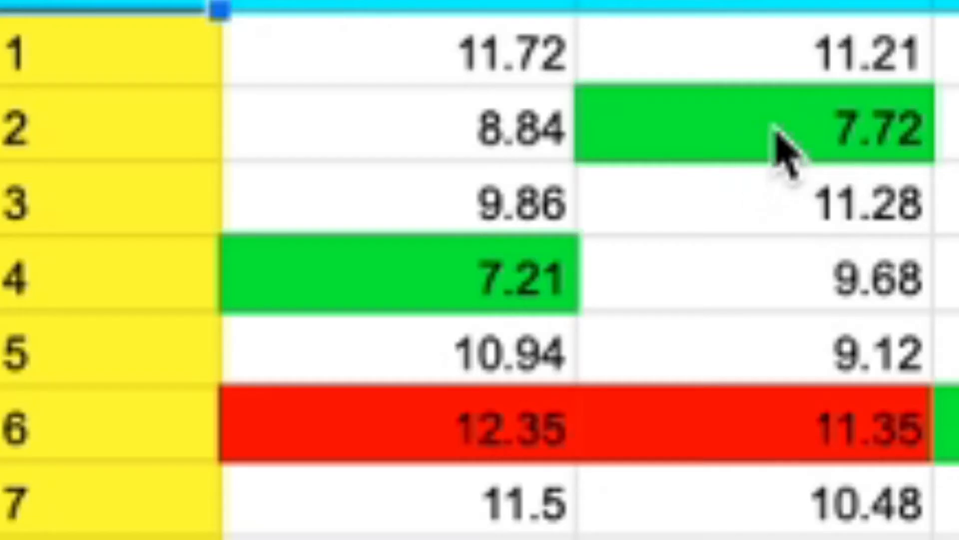
mouse_move(450, 302)
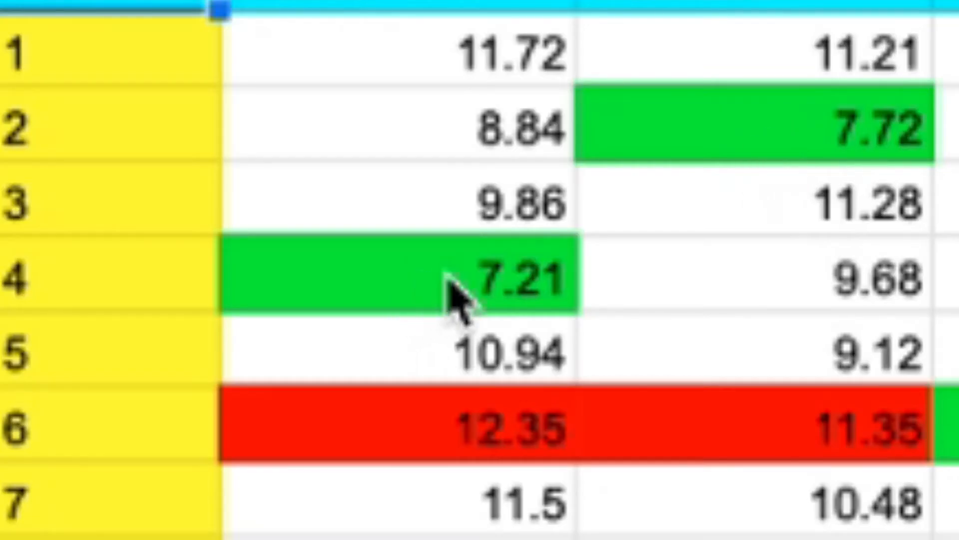
mouse_move(837, 436)
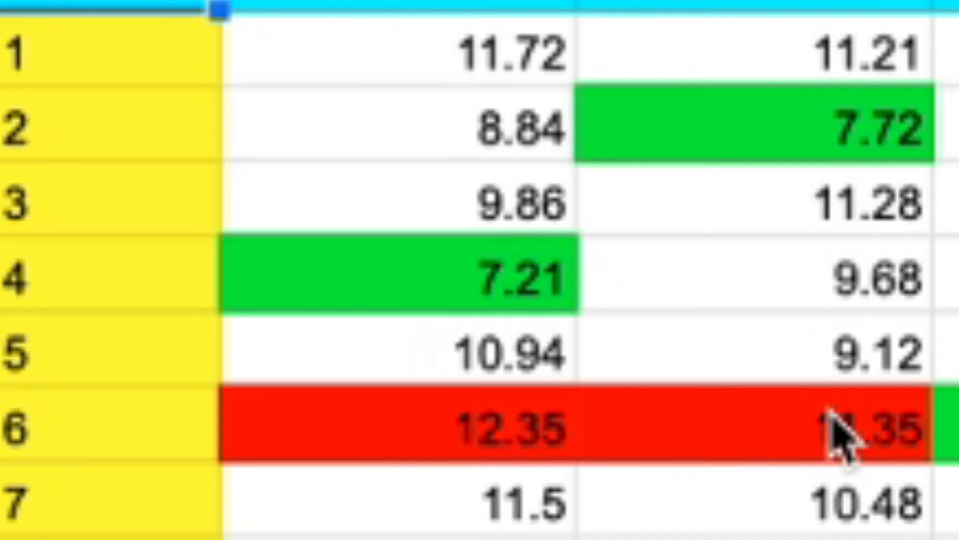
mouse_move(457, 437)
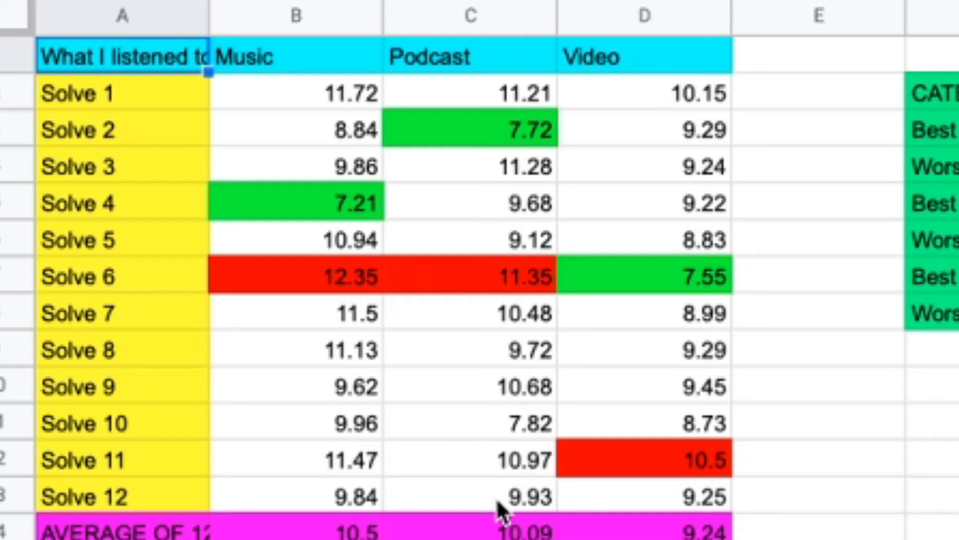
mouse_move(515, 186)
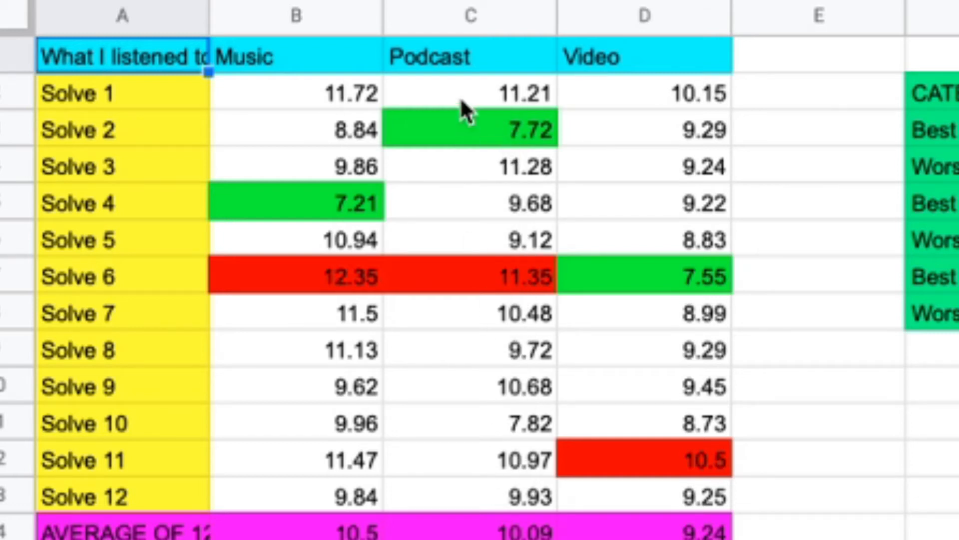
mouse_move(508, 505)
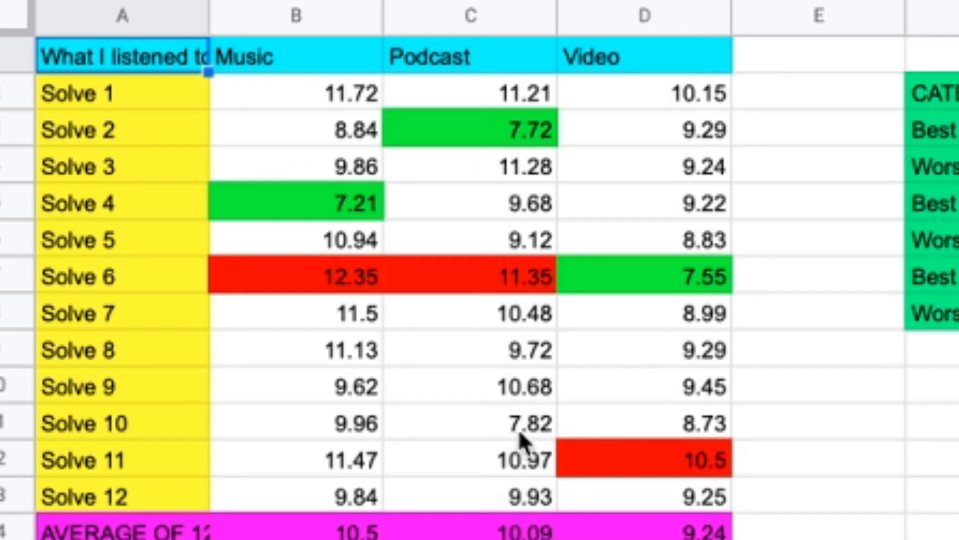
mouse_move(540, 449)
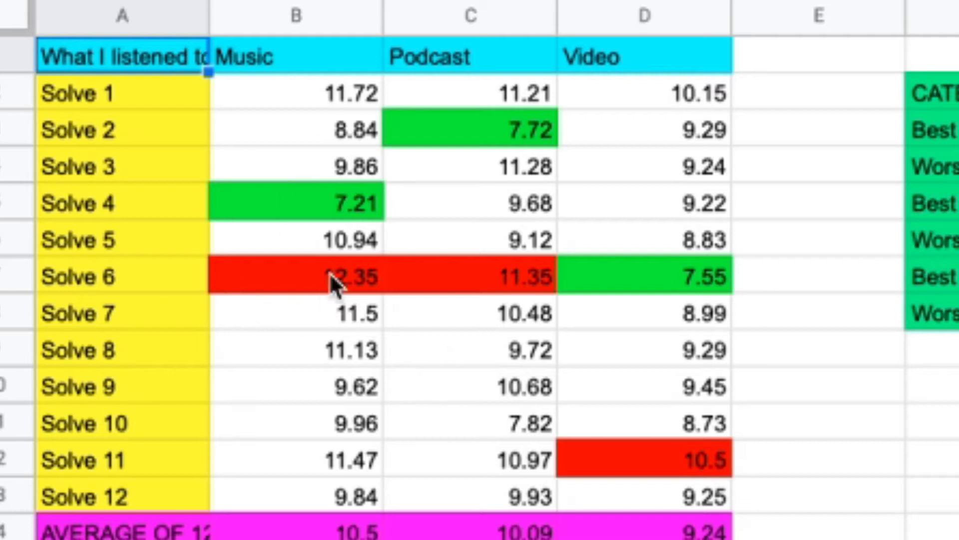
mouse_move(315, 142)
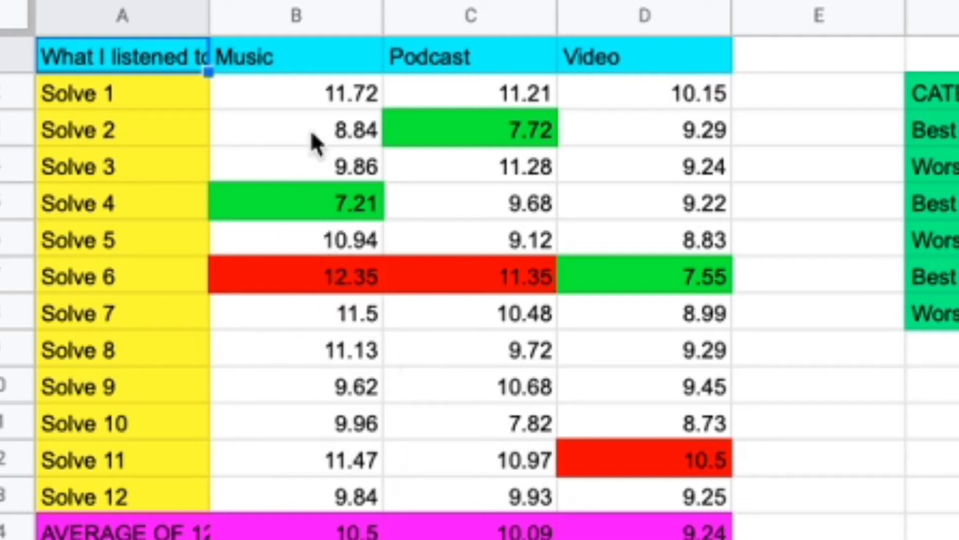
mouse_move(508, 422)
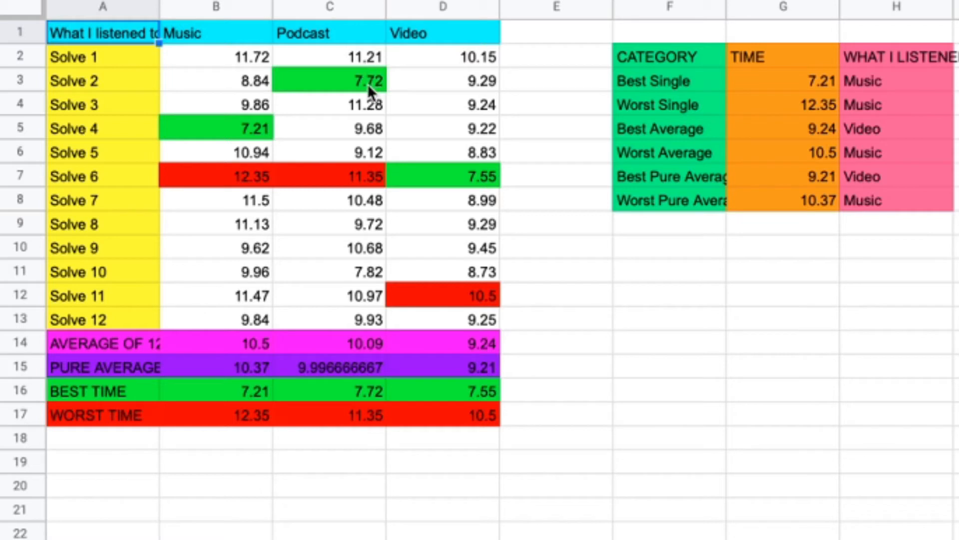
mouse_move(326, 85)
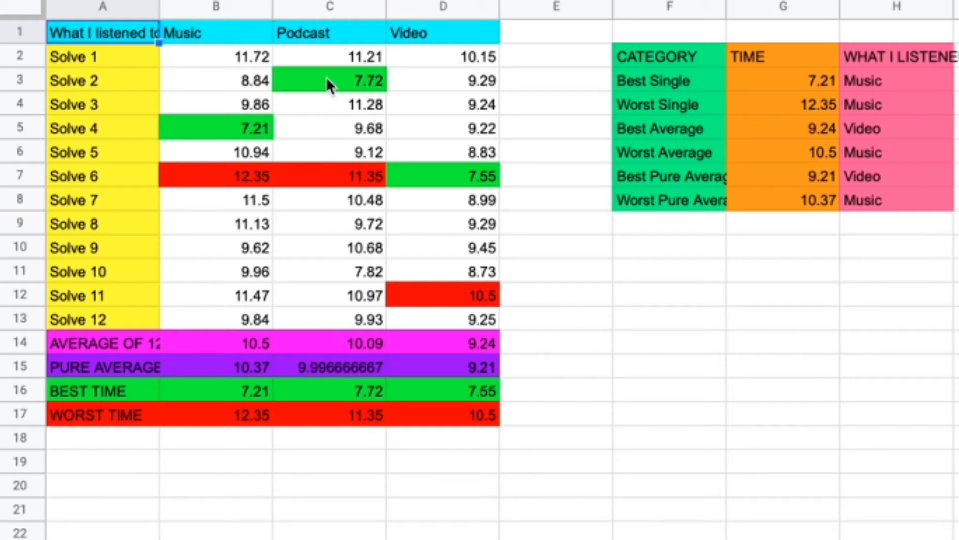
mouse_move(415, 80)
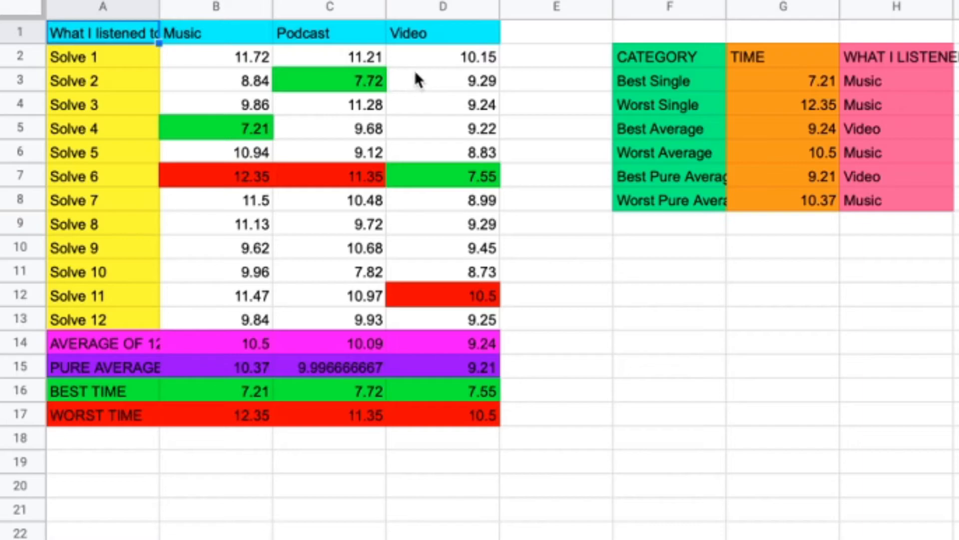
mouse_move(438, 59)
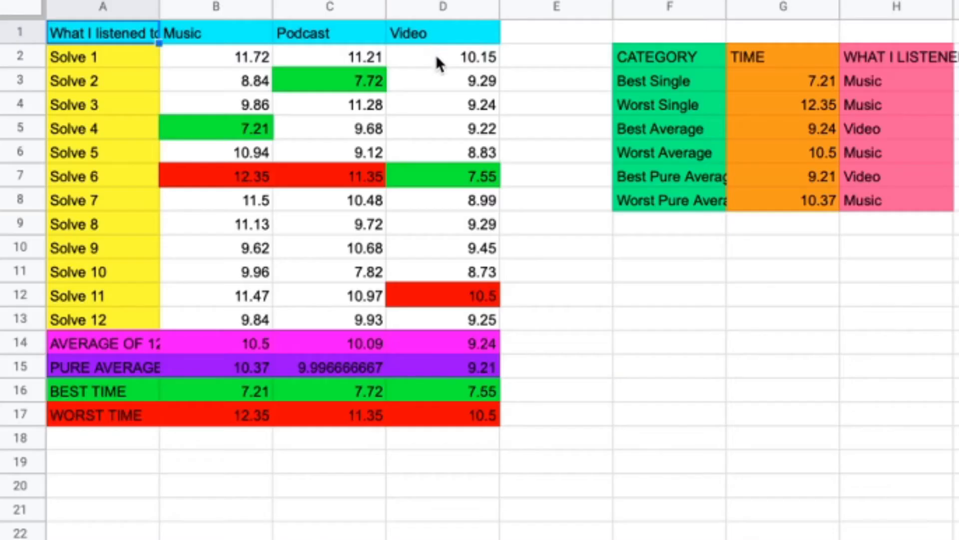
mouse_move(449, 176)
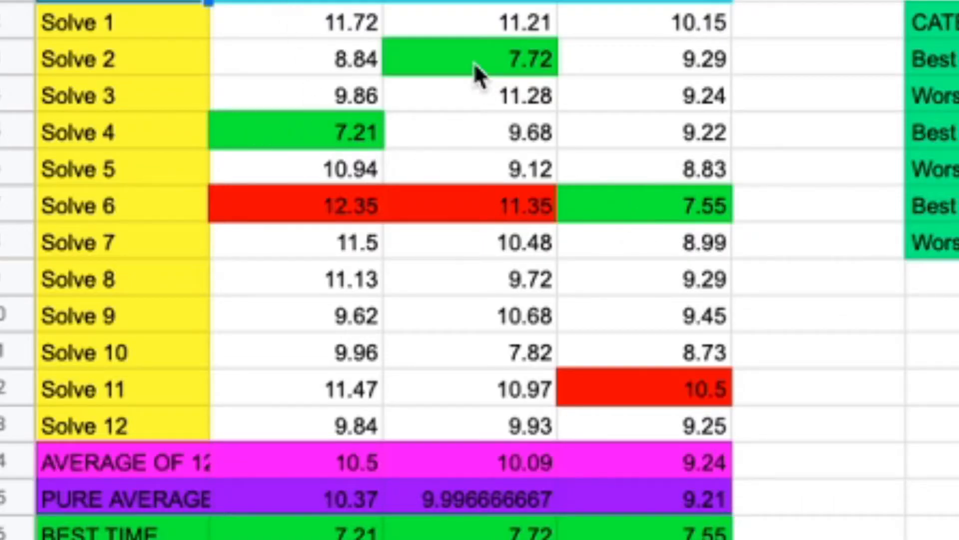
mouse_move(664, 396)
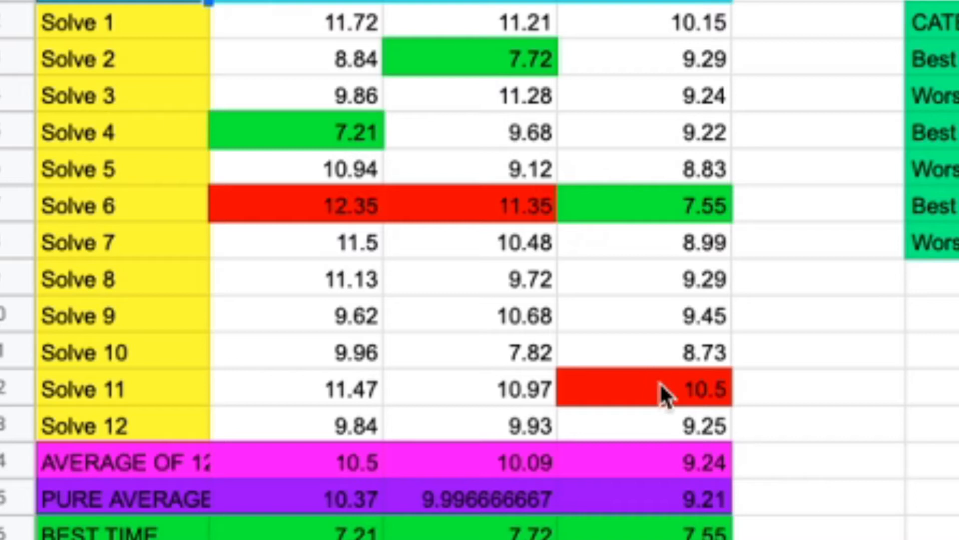
mouse_move(674, 387)
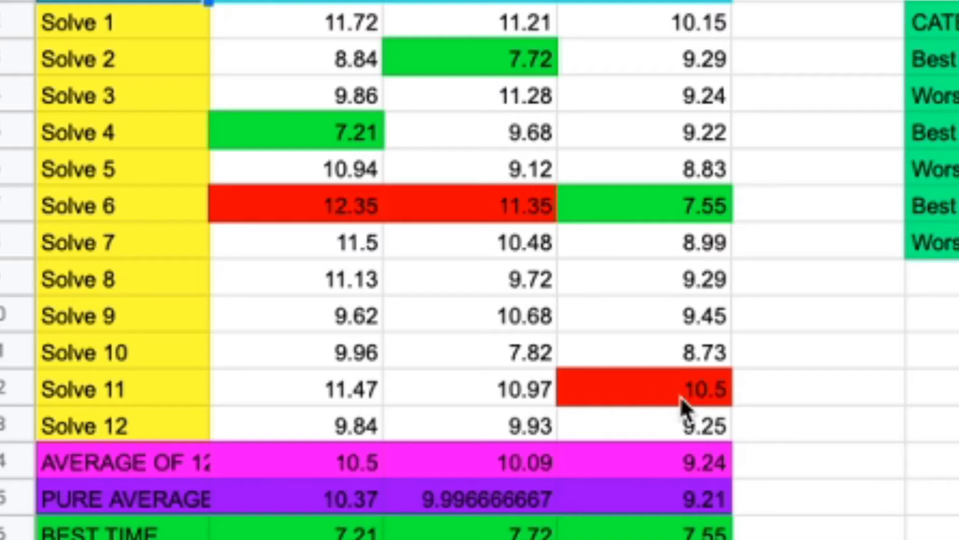
mouse_move(669, 398)
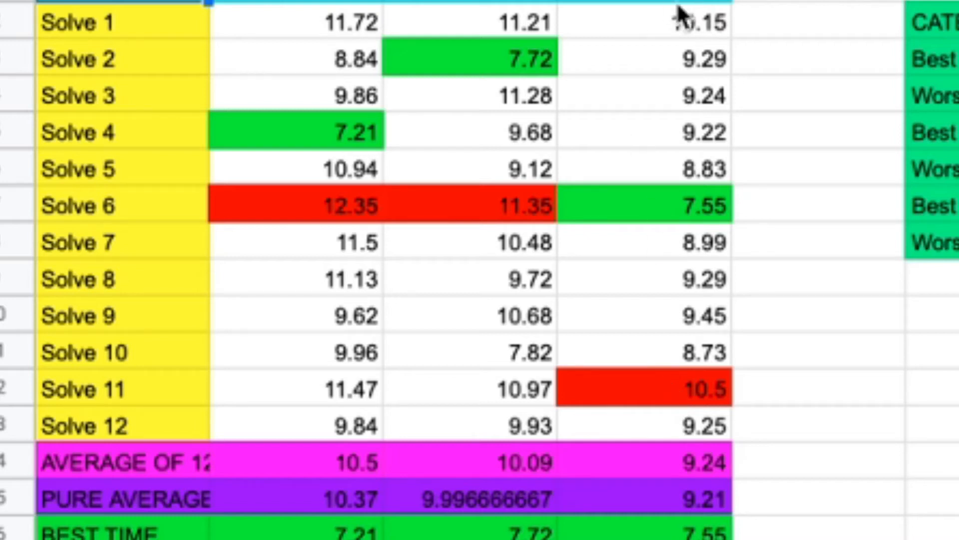
mouse_move(650, 389)
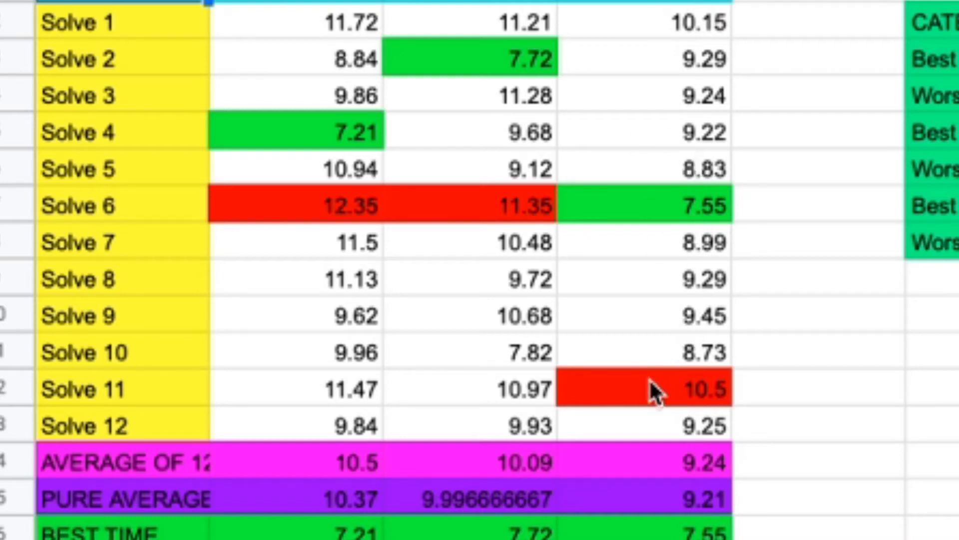
mouse_move(647, 226)
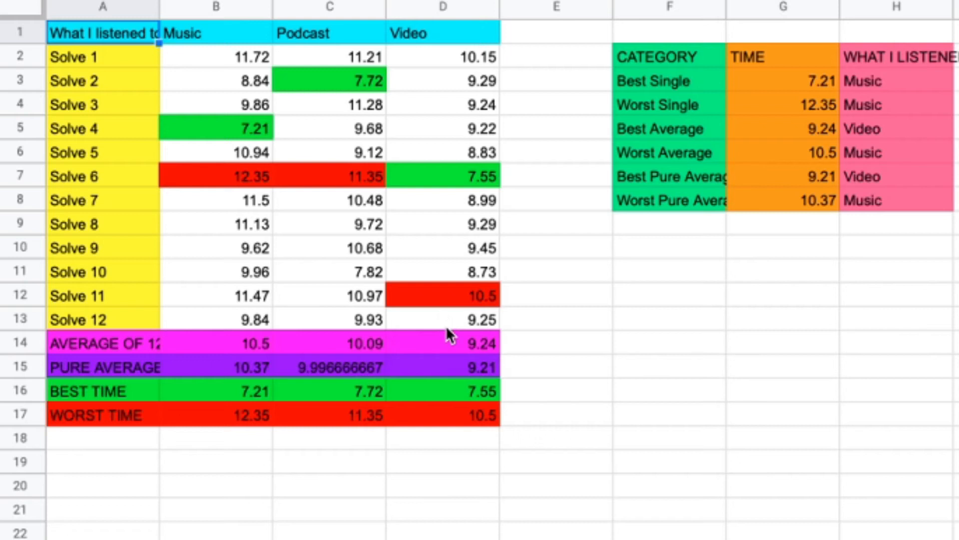
mouse_move(492, 92)
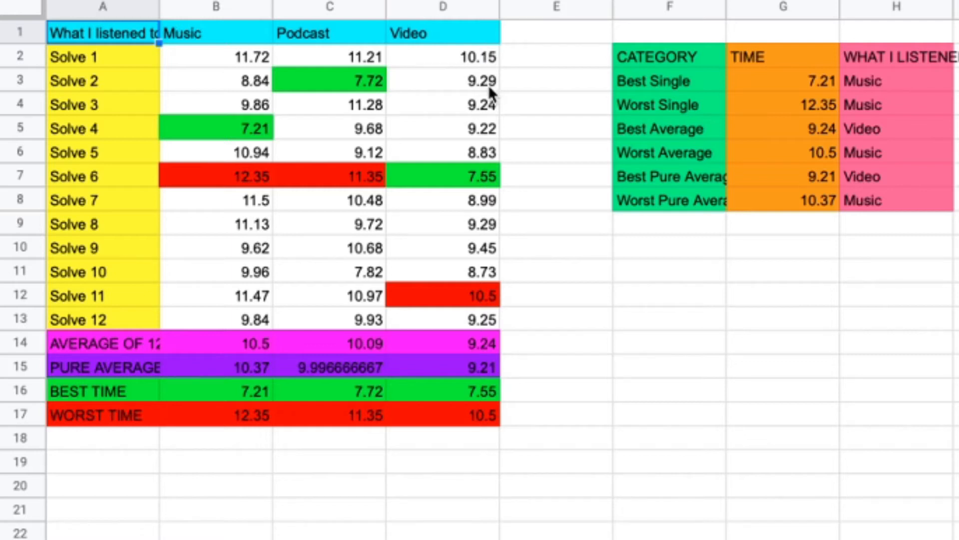
mouse_move(471, 64)
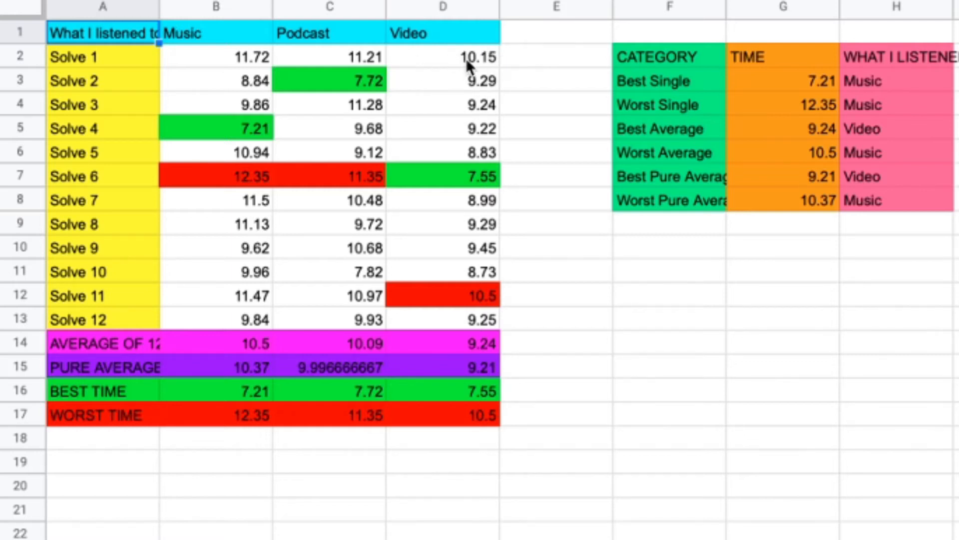
mouse_move(490, 88)
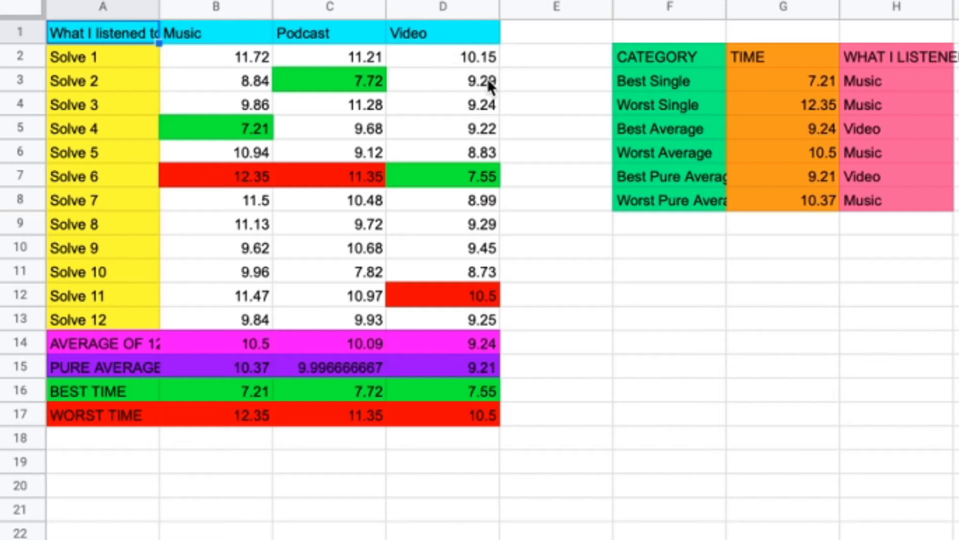
mouse_move(493, 129)
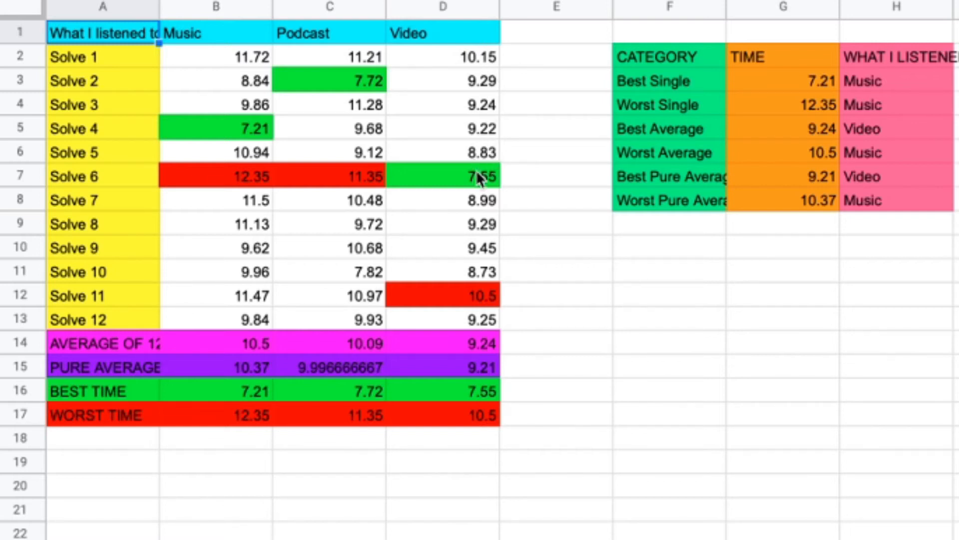
mouse_move(496, 226)
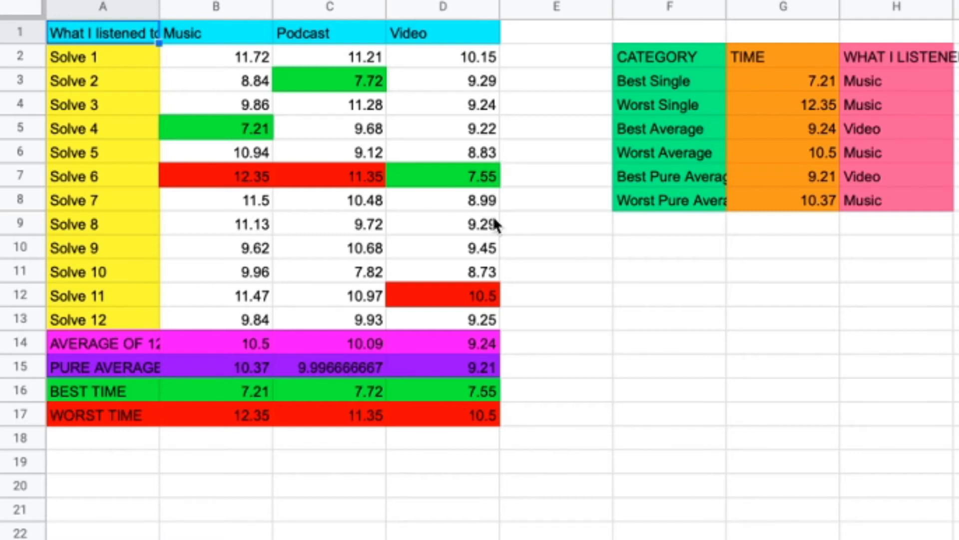
mouse_move(471, 285)
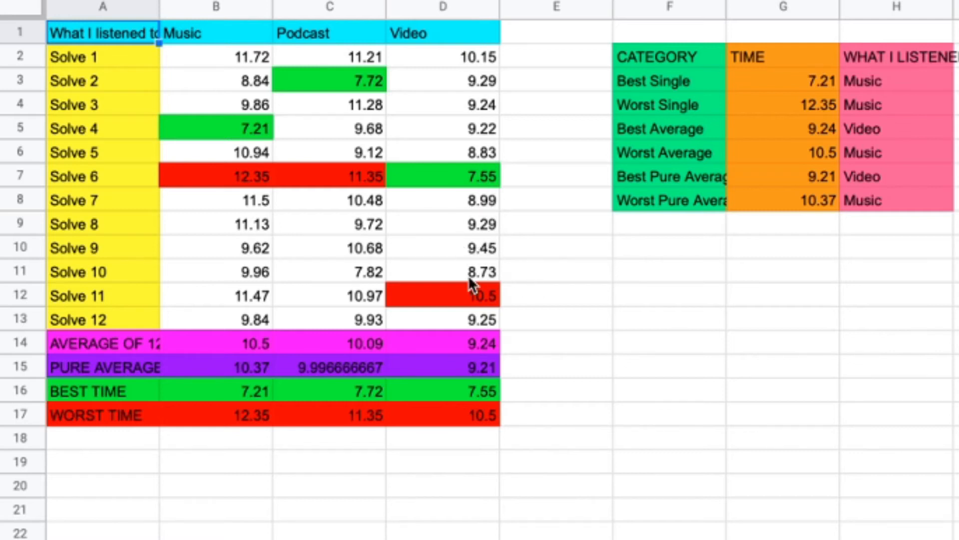
mouse_move(474, 327)
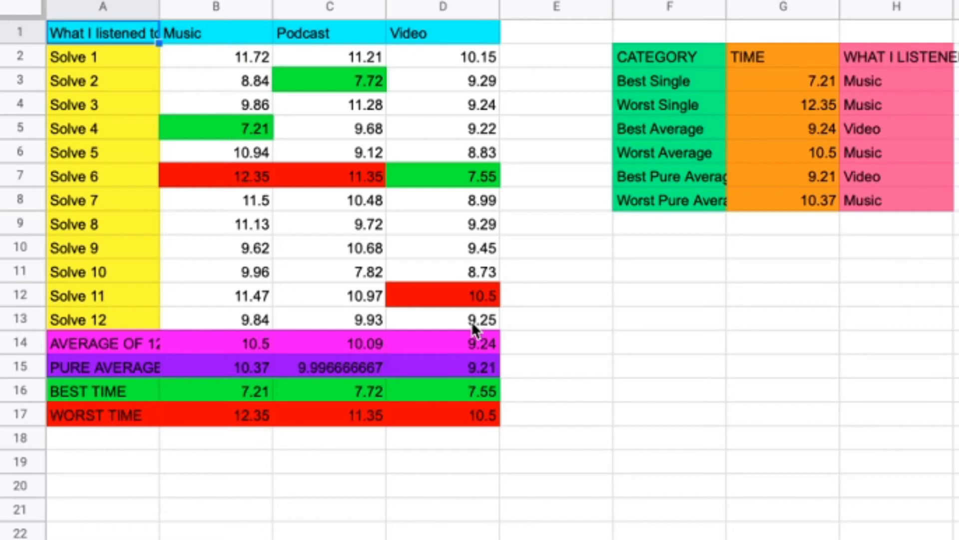
mouse_move(469, 252)
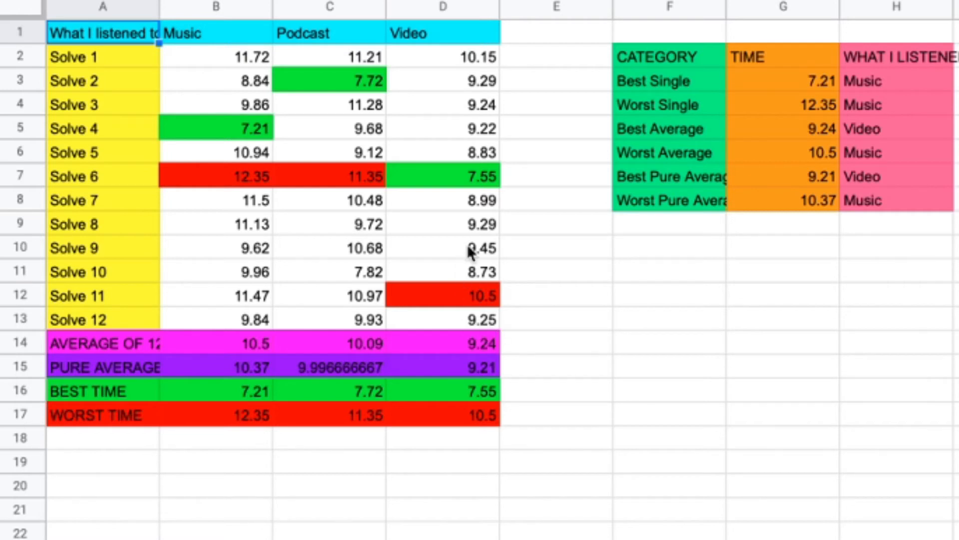
mouse_move(453, 299)
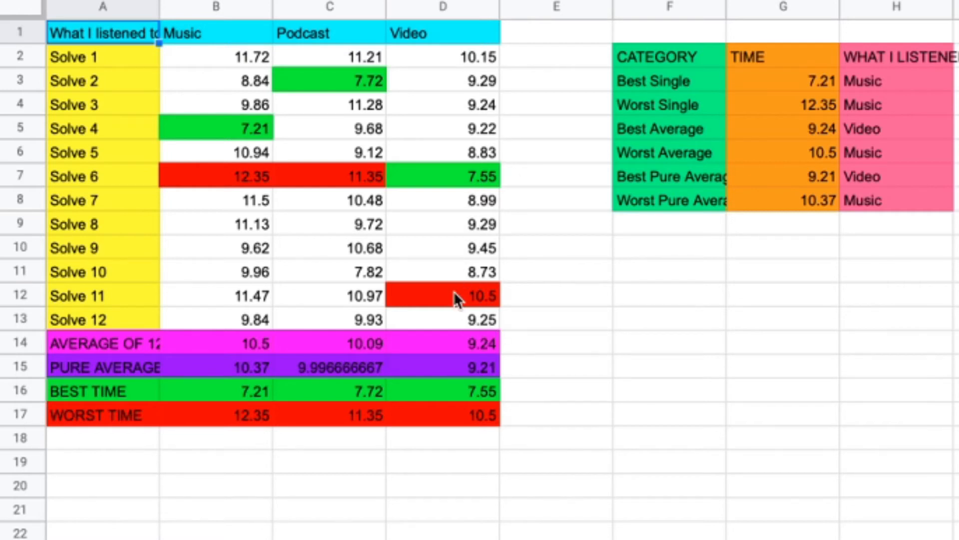
mouse_move(474, 345)
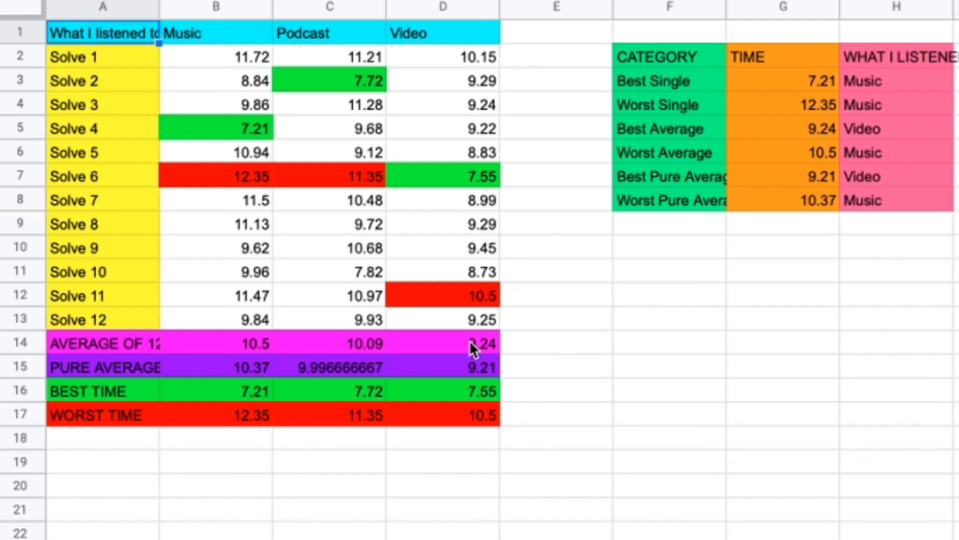
mouse_move(488, 238)
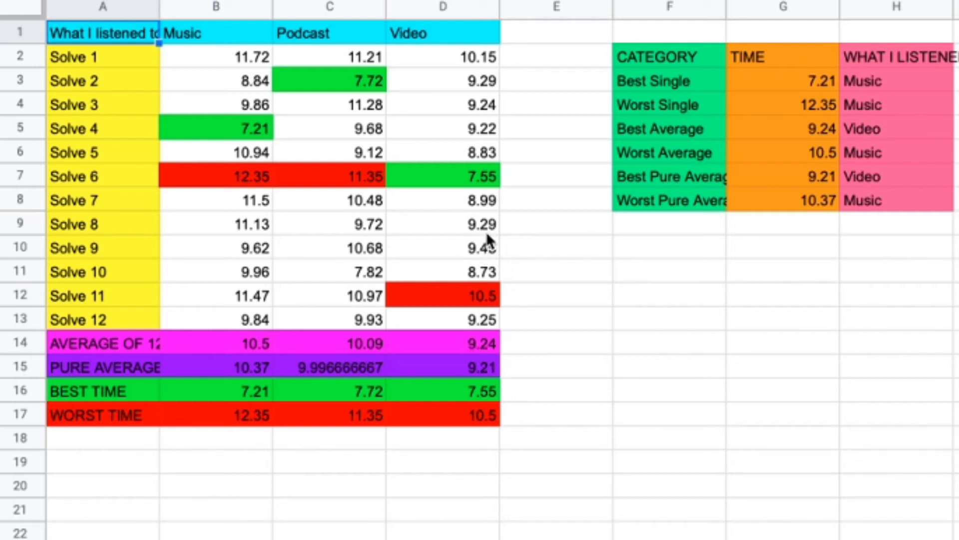
mouse_move(497, 71)
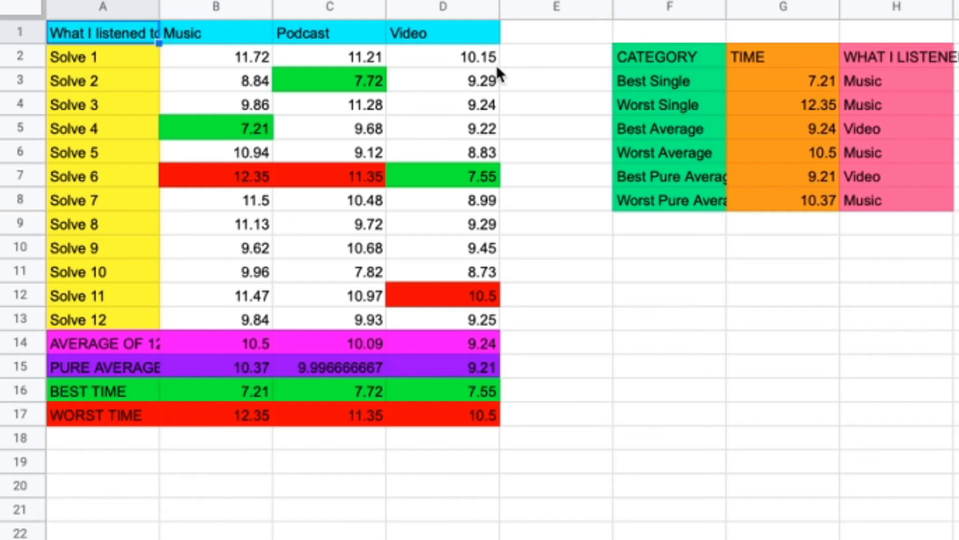
mouse_move(473, 158)
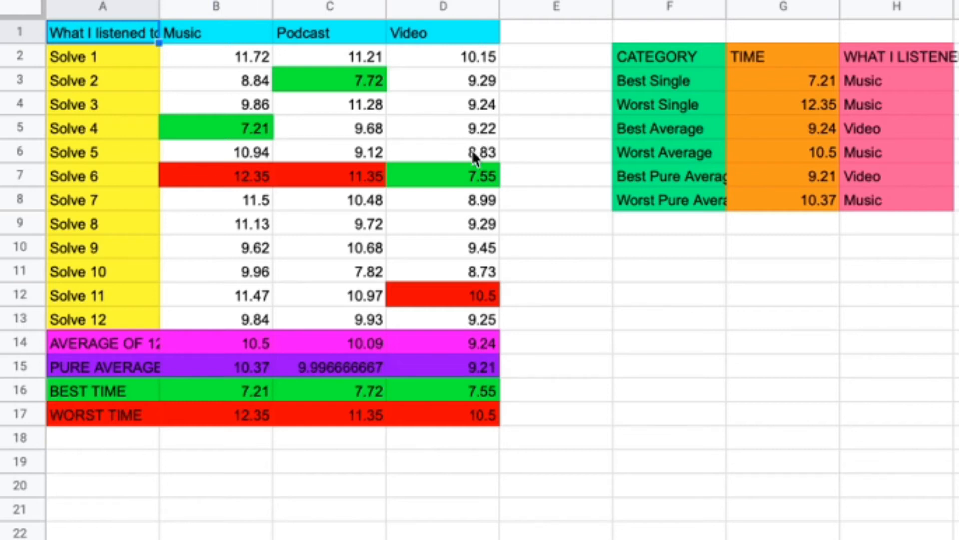
mouse_move(492, 280)
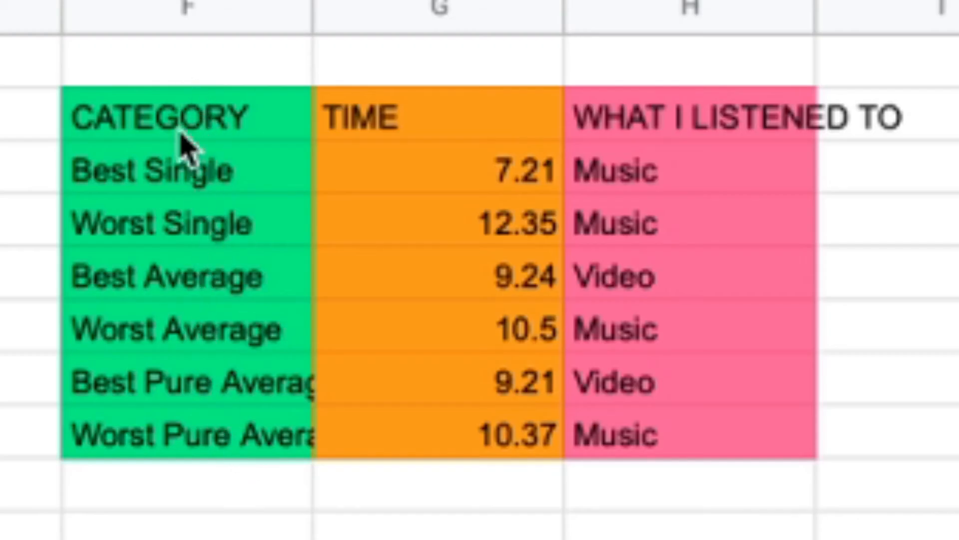
mouse_move(536, 202)
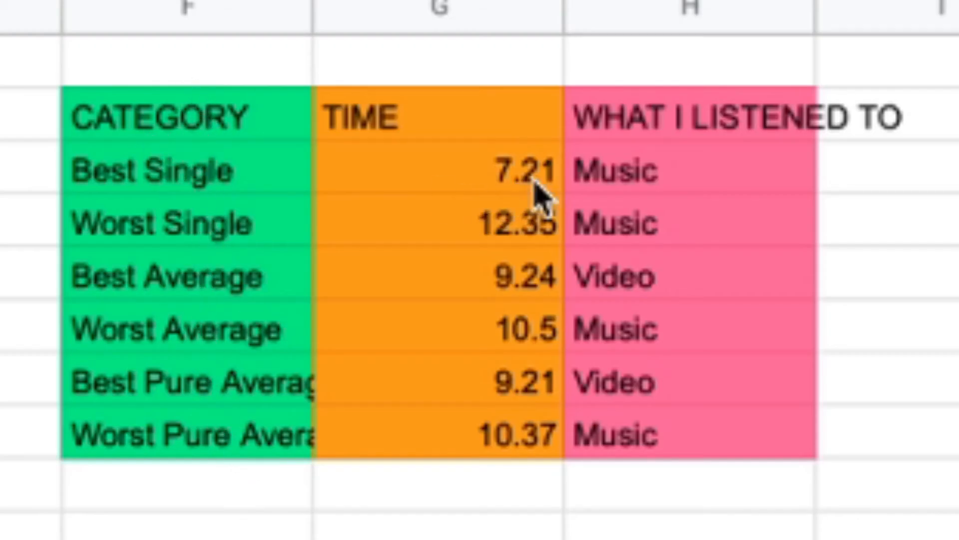
mouse_move(697, 180)
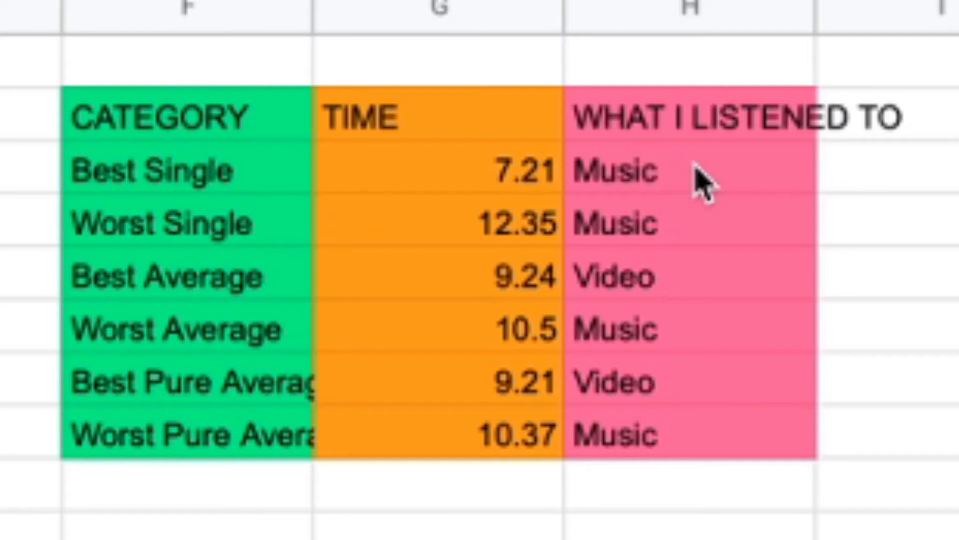
mouse_move(564, 266)
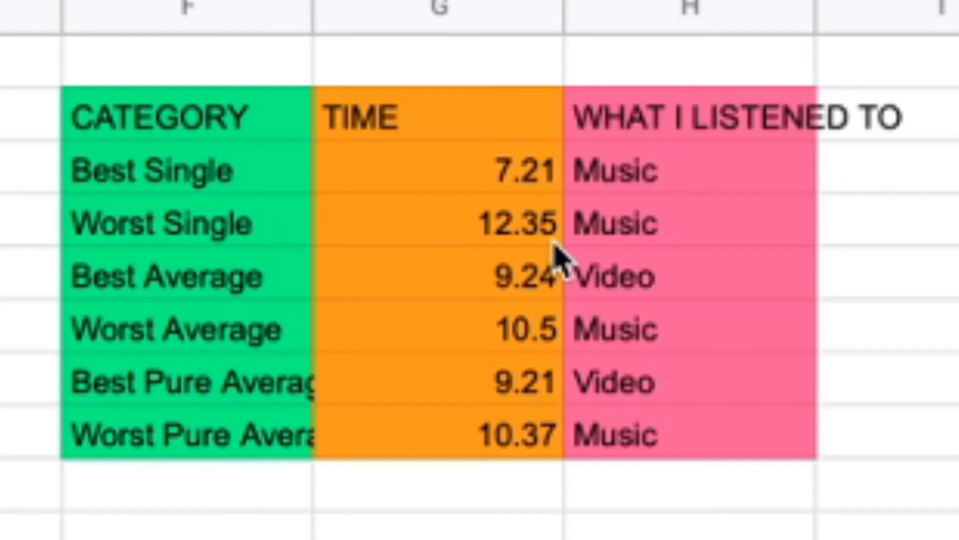
mouse_move(641, 258)
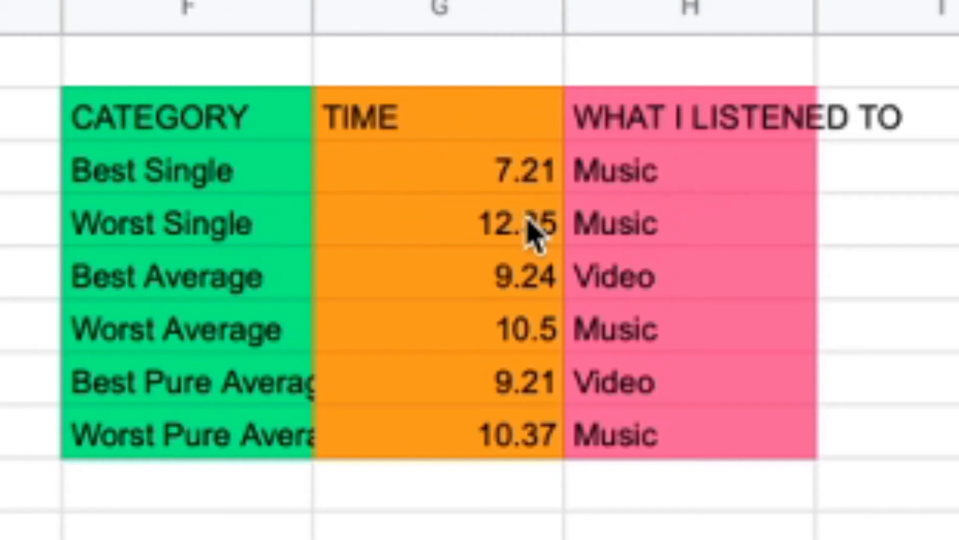
mouse_move(400, 280)
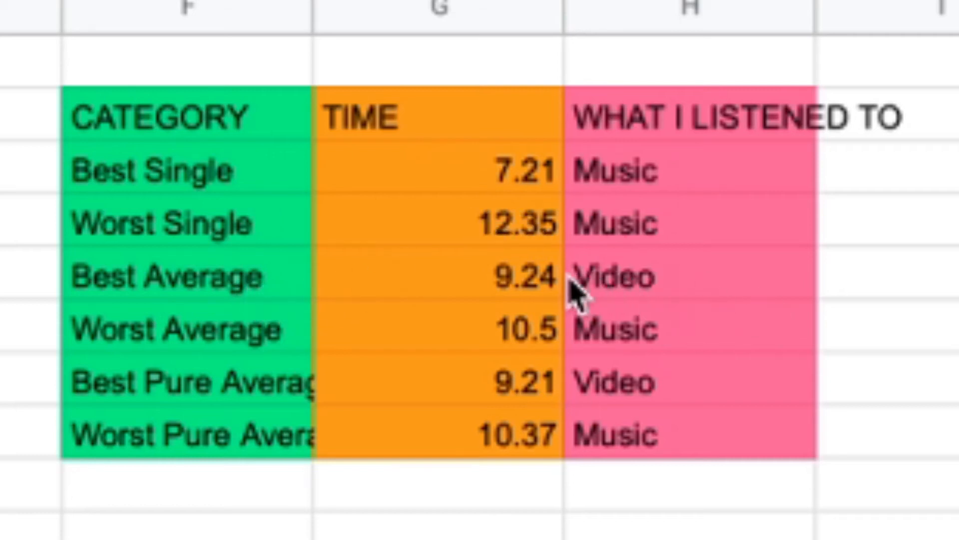
mouse_move(567, 341)
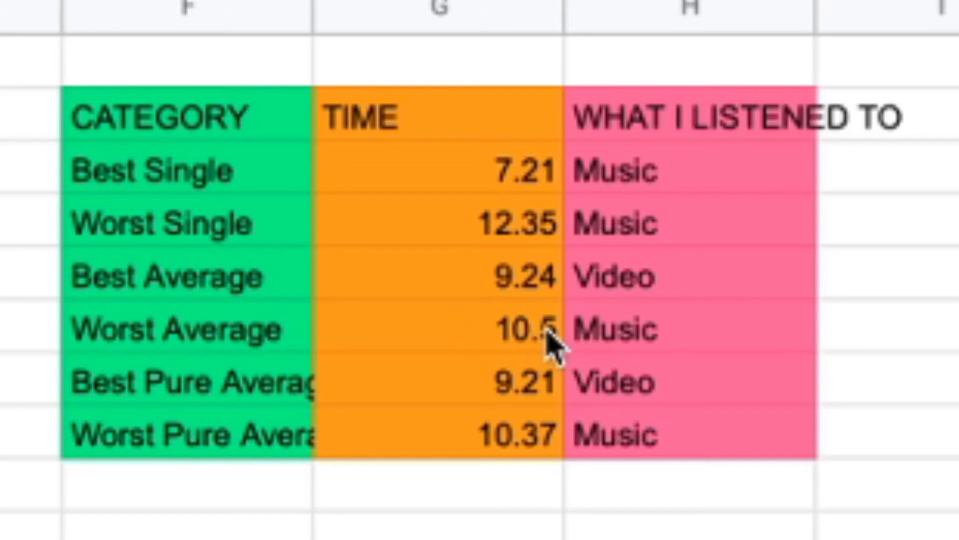
mouse_move(468, 418)
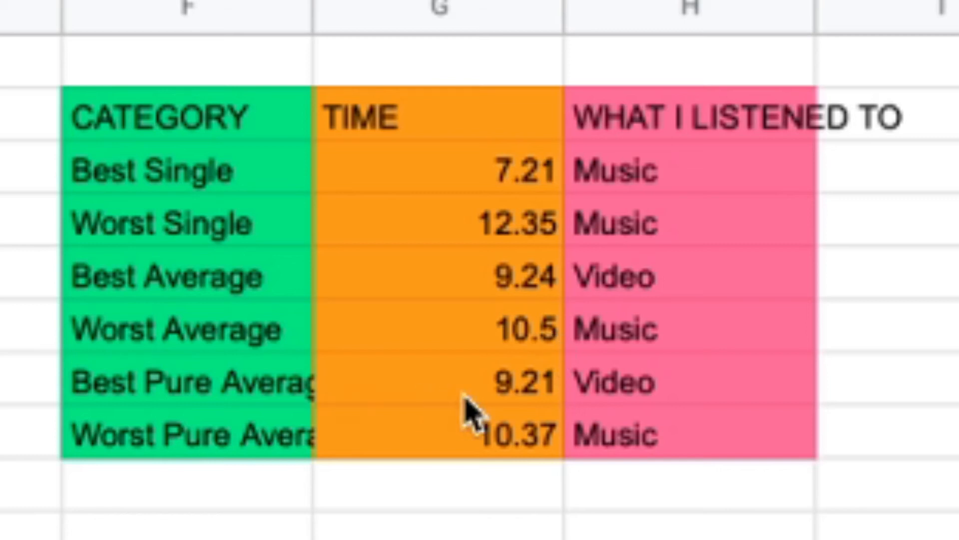
mouse_move(569, 395)
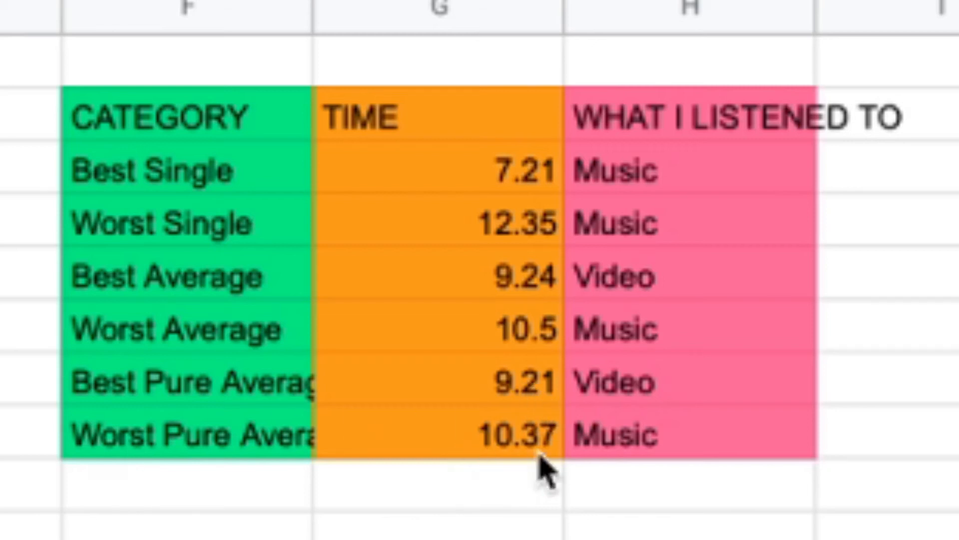
mouse_move(523, 450)
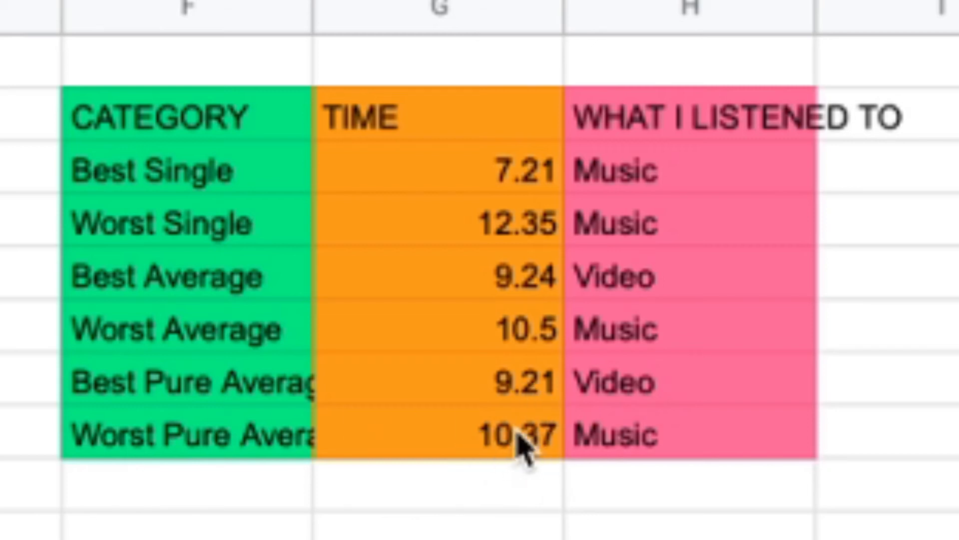